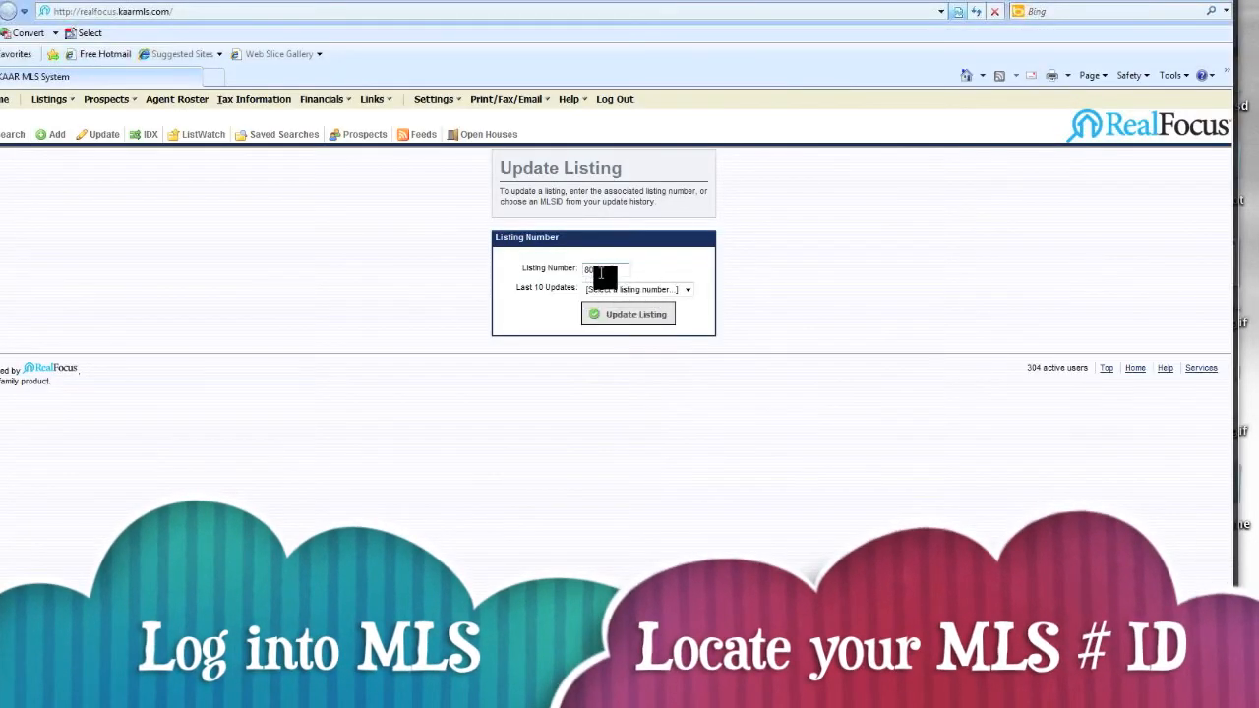
pyautogui.click(628, 315)
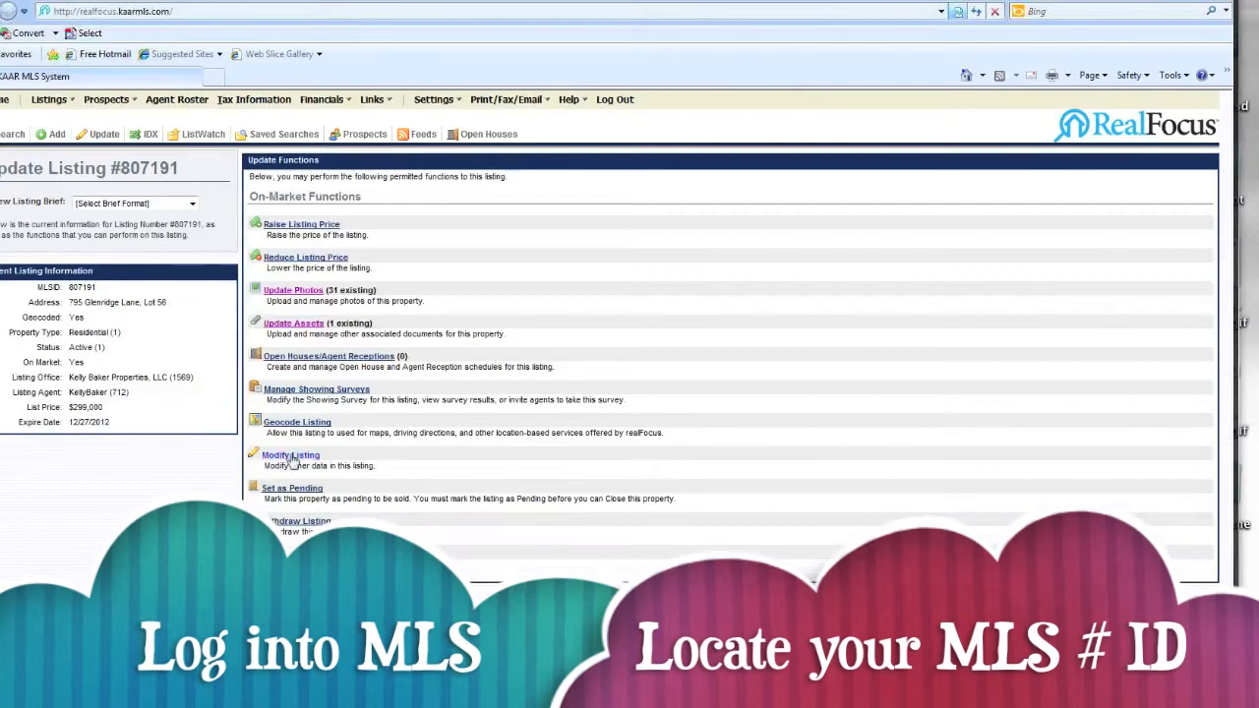
# Begin modifying the Glenridge Lane listing and copy the vPiX customer tour link.
pyautogui.click(291, 455)
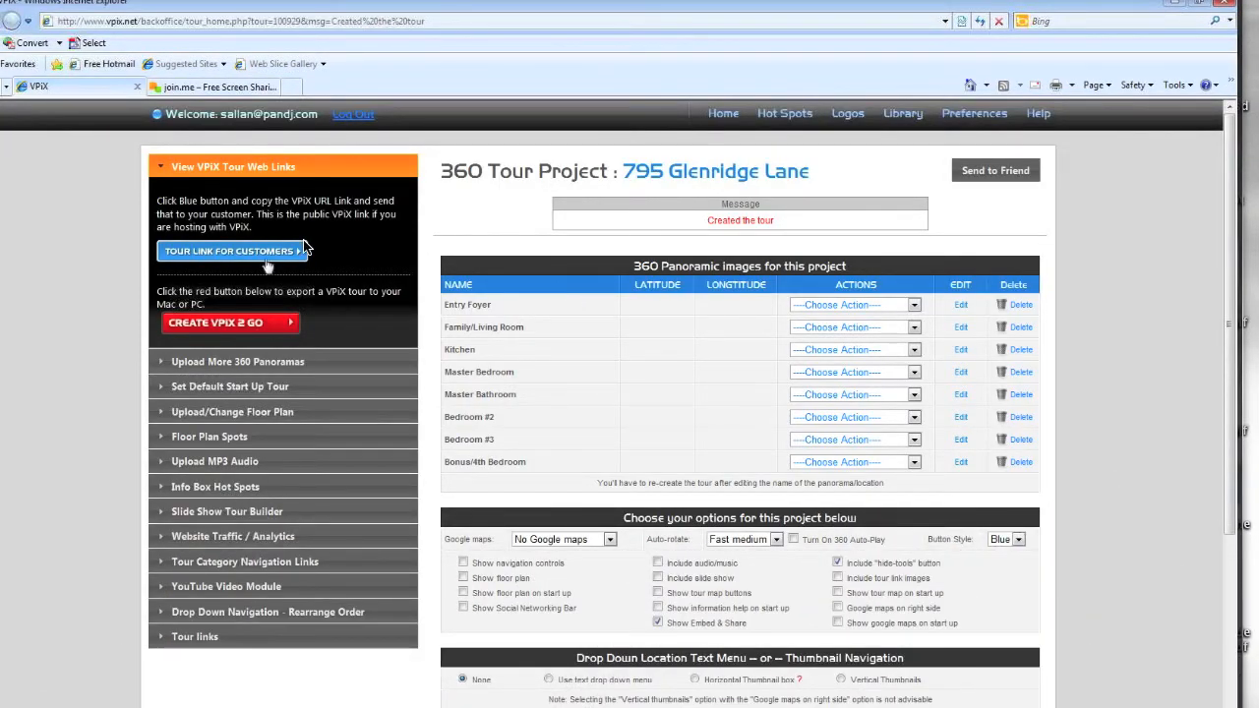
pyautogui.click(230, 252)
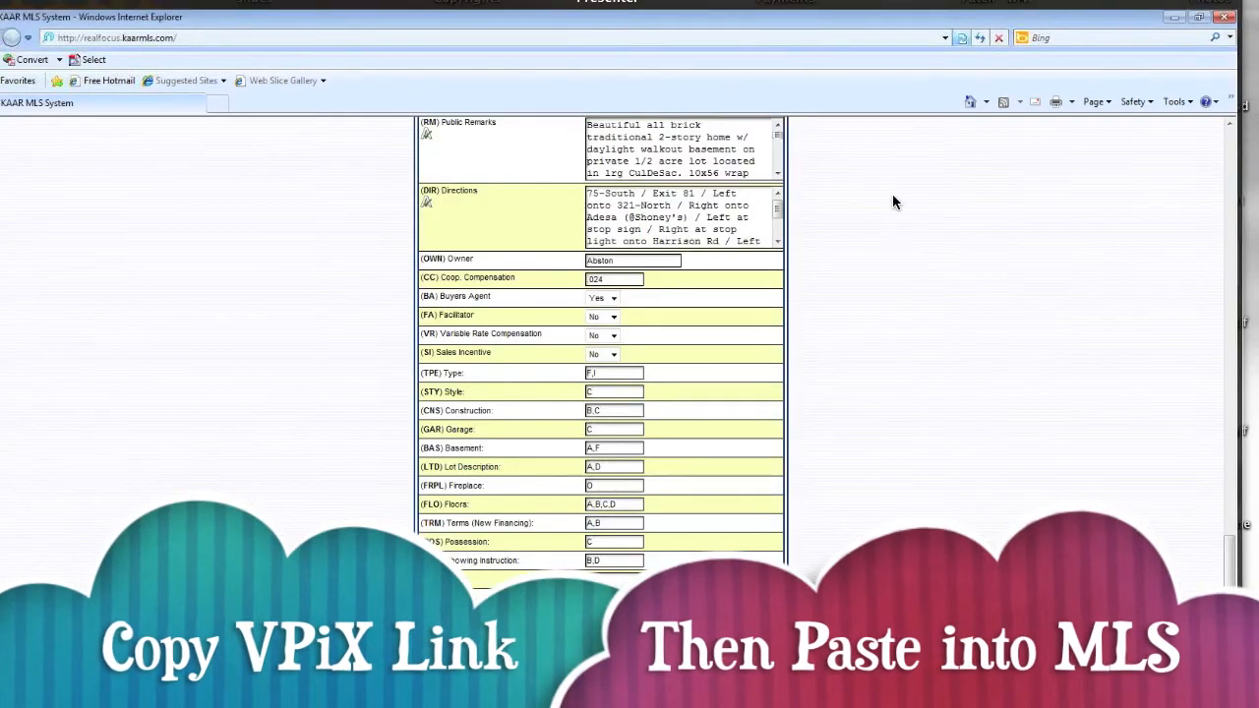
# Paste the vPiX tour link into the Virtual Tour URL field and submit the update.
pyautogui.rightClick(639, 645)
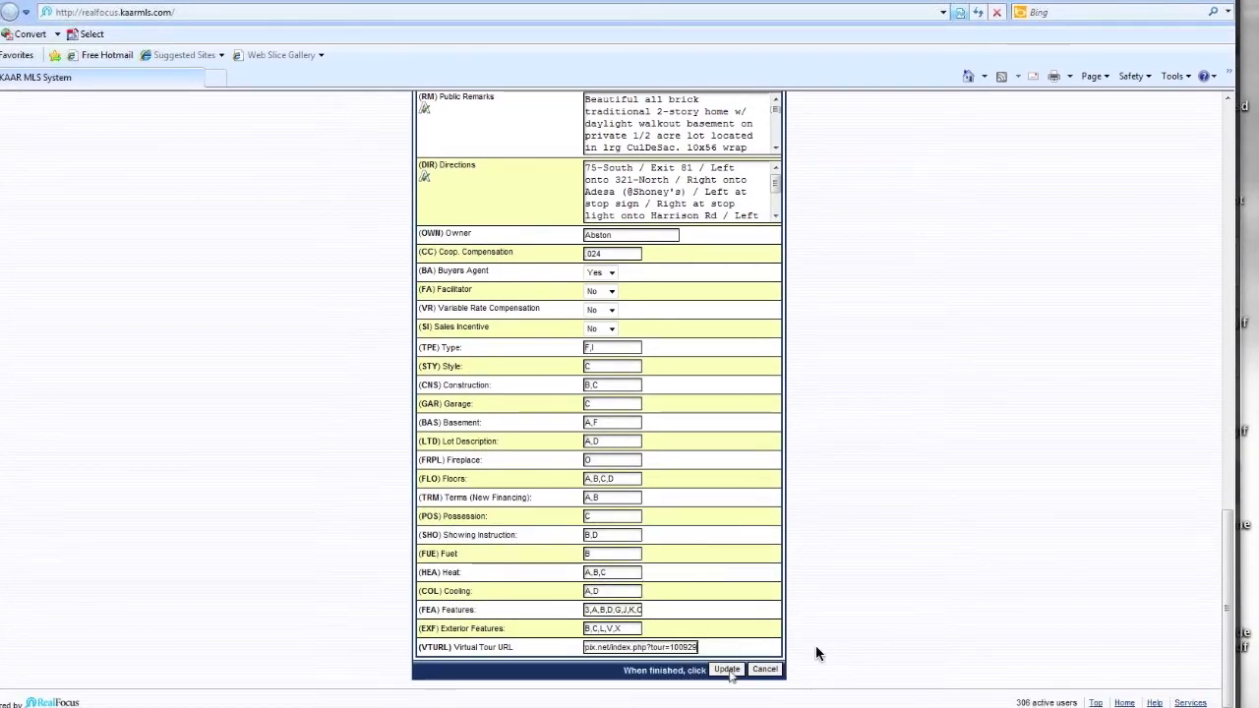
pyautogui.click(728, 669)
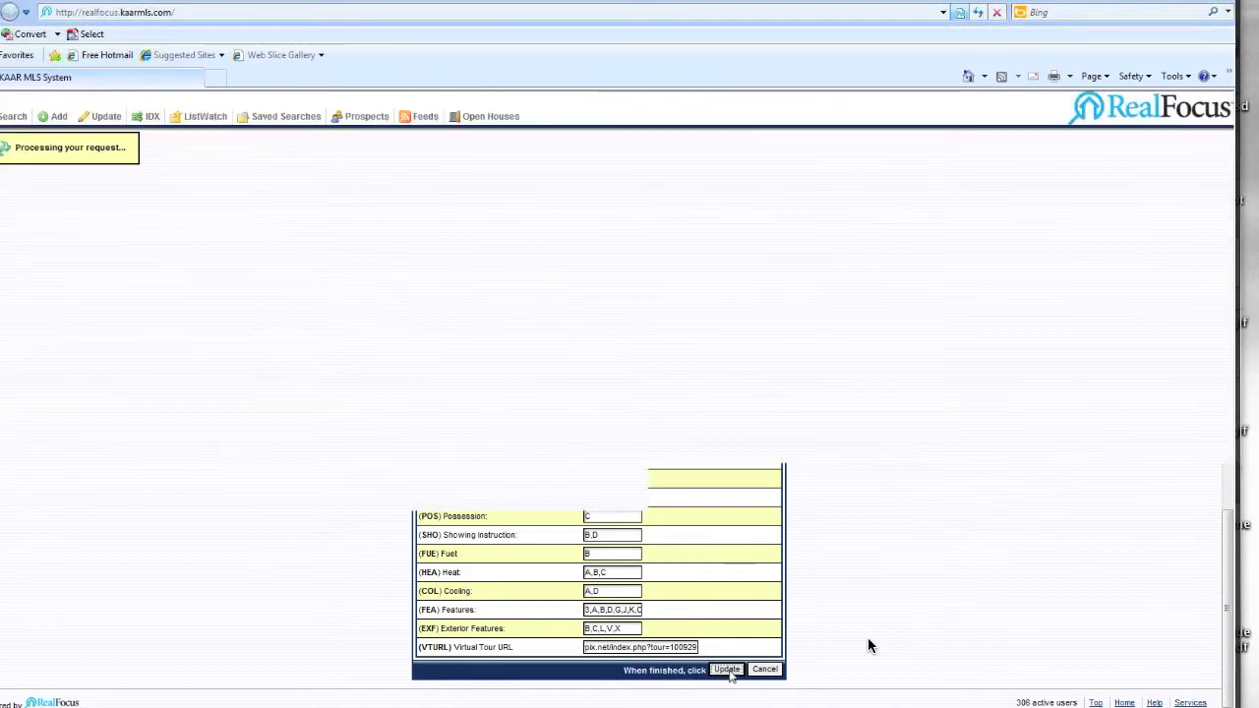